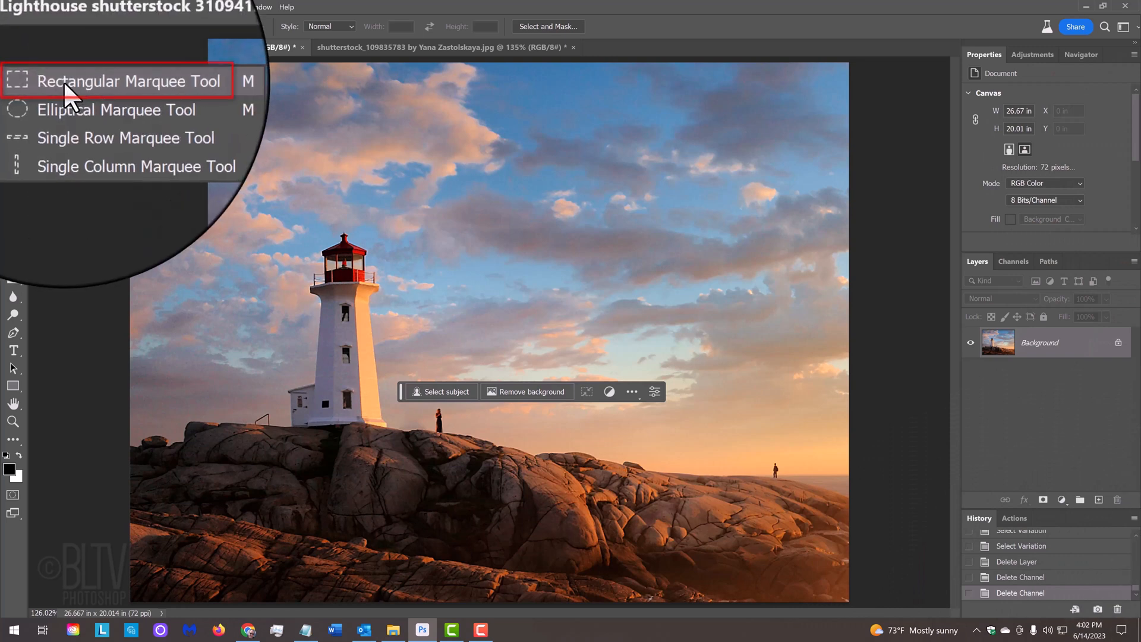
Generate an Eiffel Tower in a rectangle around the lighthouse and preview its variations
left_click_drag(230, 107, 388, 340)
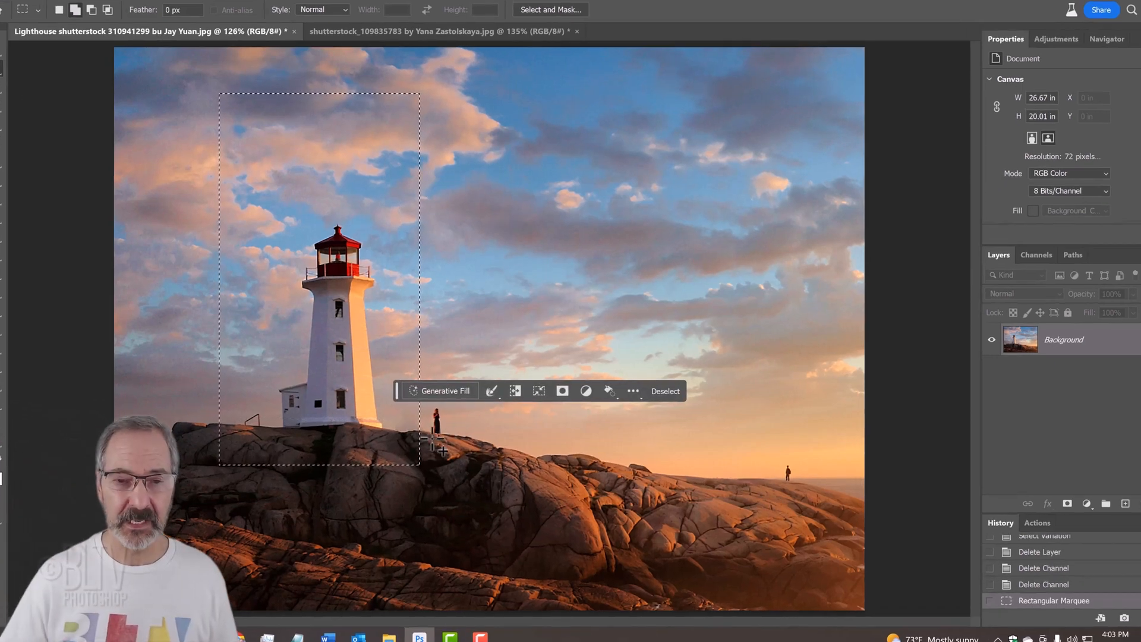
left_click(440, 391)
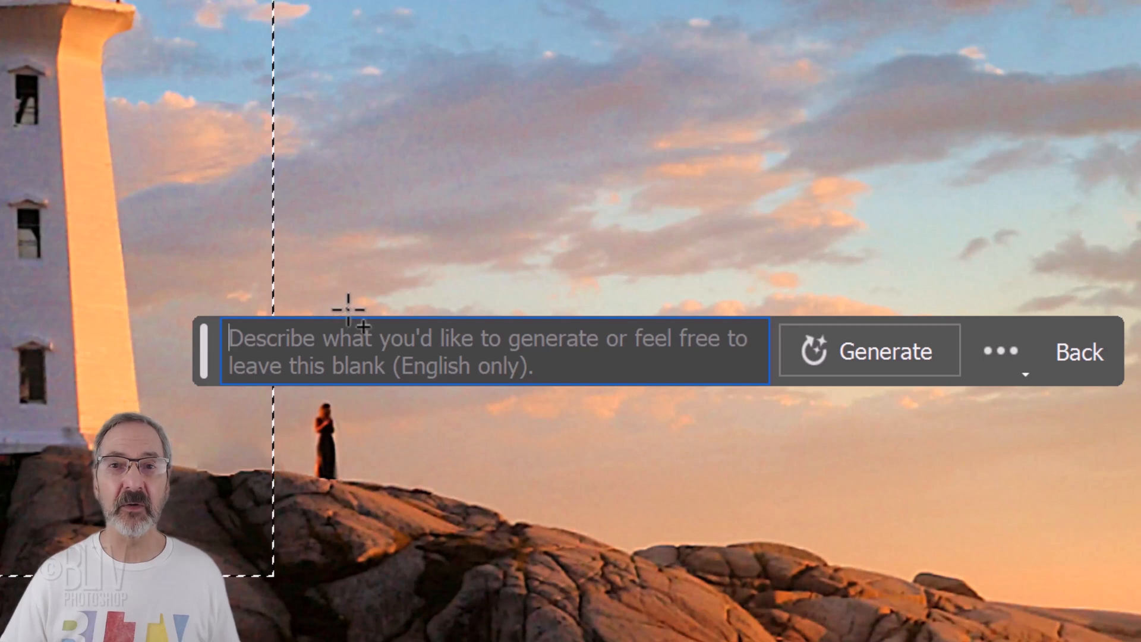
type("eiffel tower")
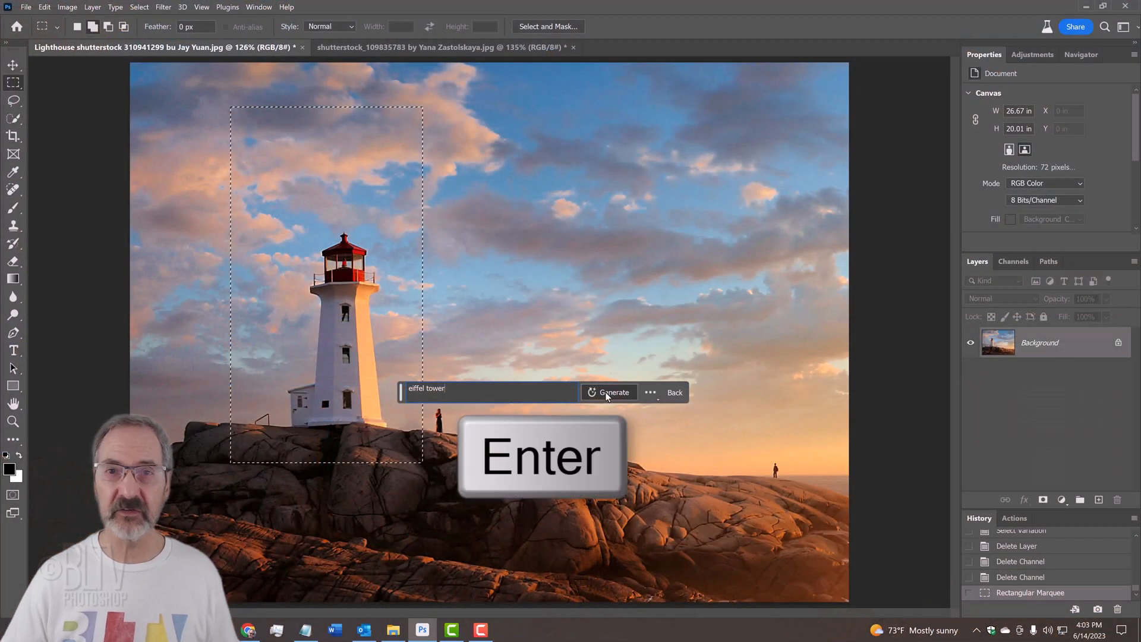
left_click(614, 393)
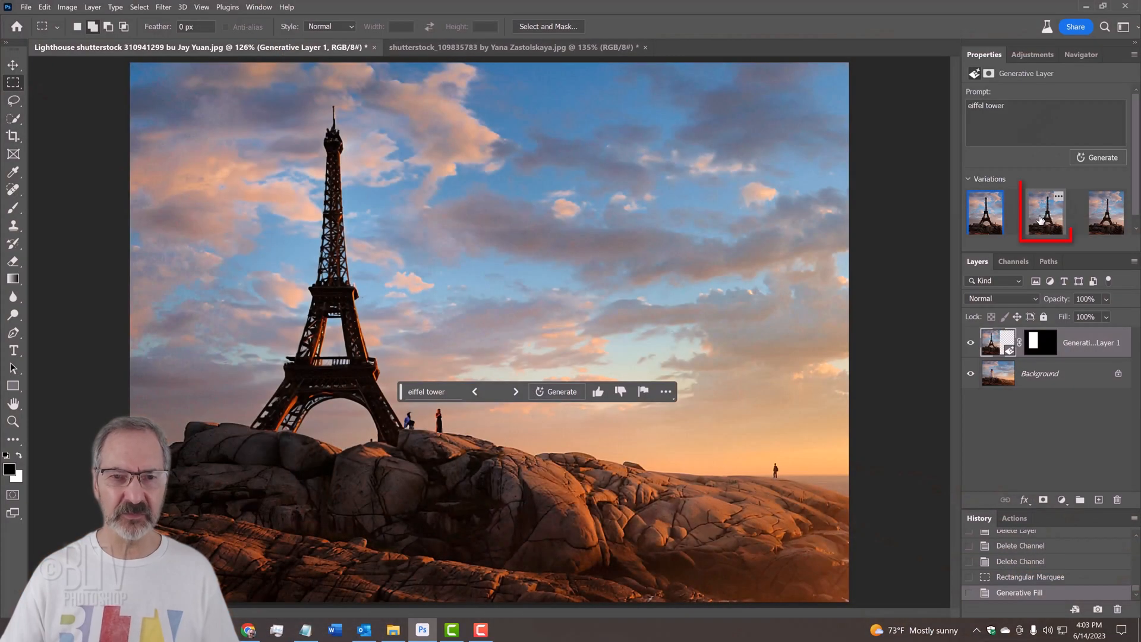
left_click(1107, 213)
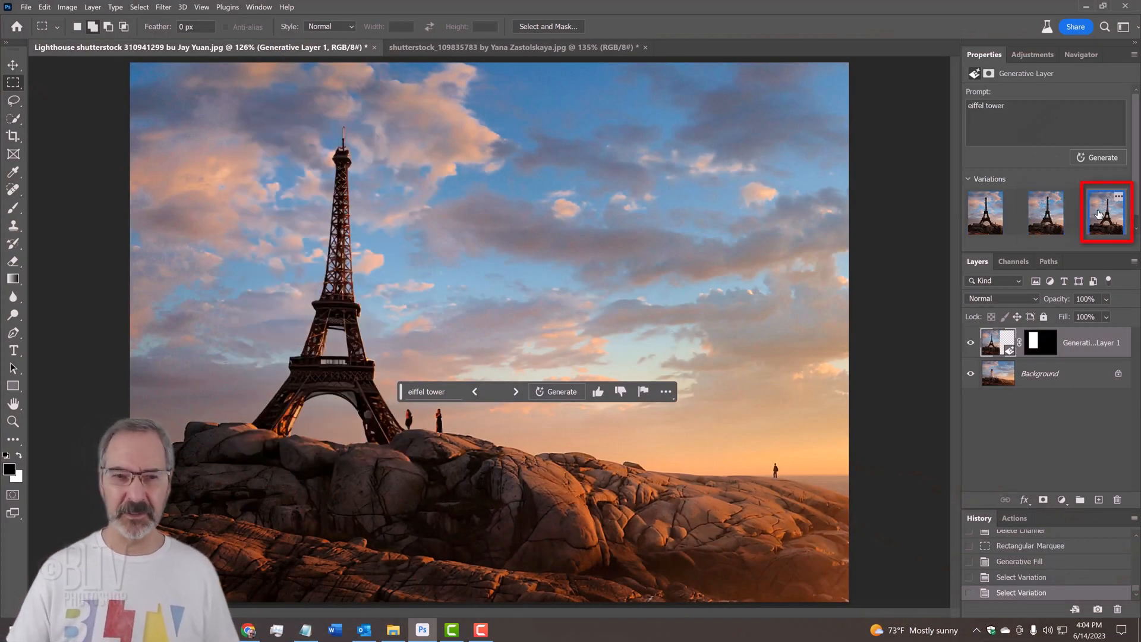
left_click(1045, 214)
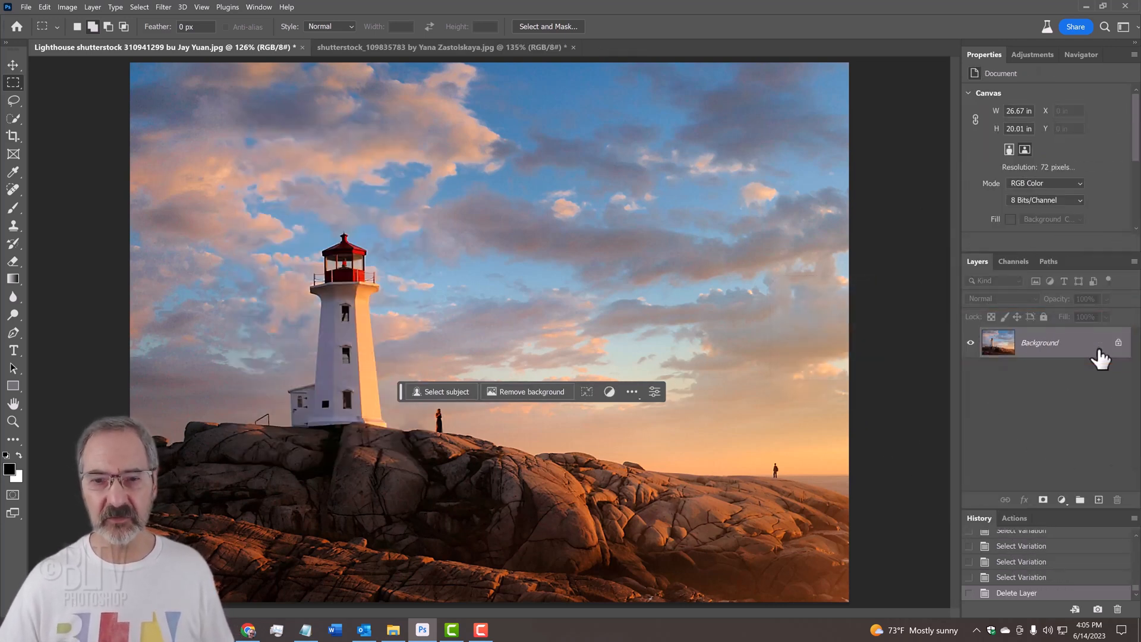
Generate an 'oil painting' fill over the whole photo, compare variations, then delete it
left_click_drag(130, 64, 396, 122)
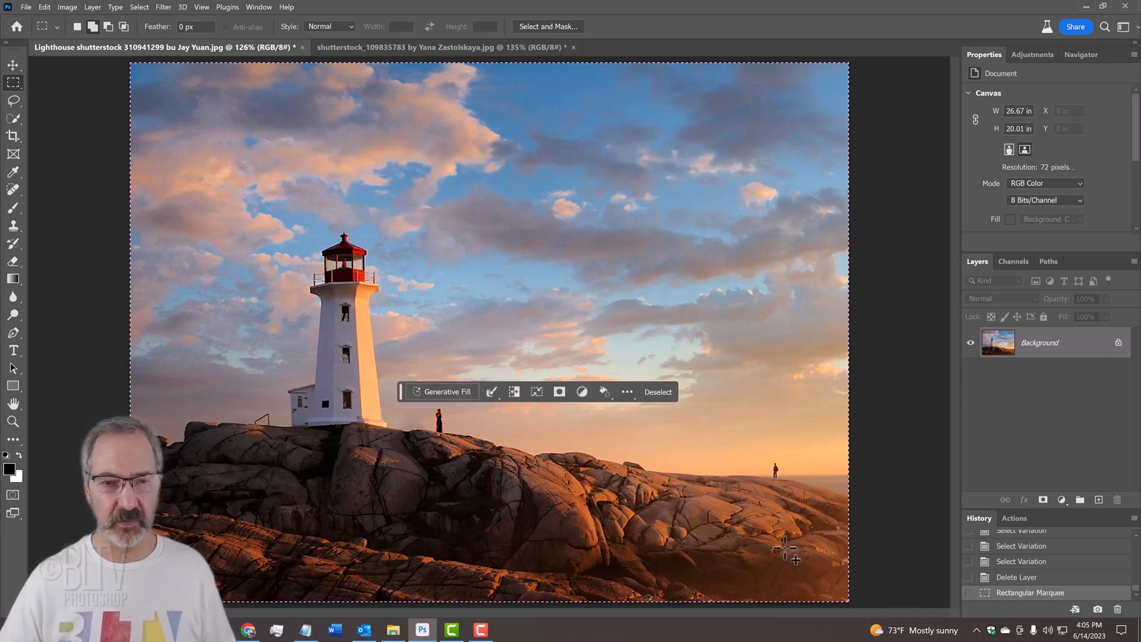
left_click(445, 392)
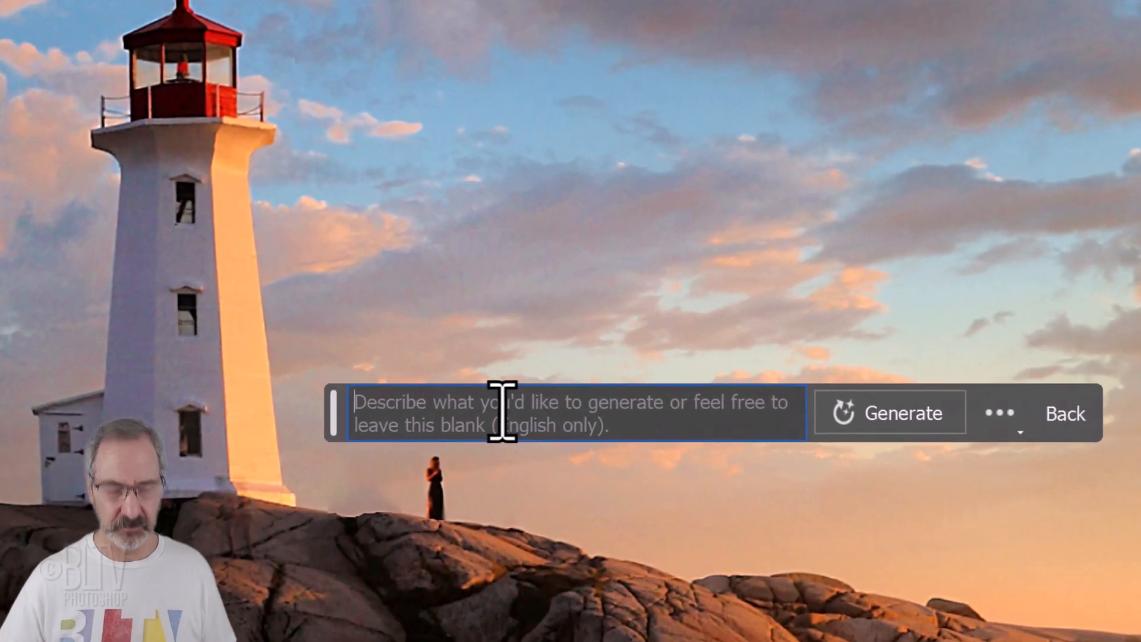
type("oil pai")
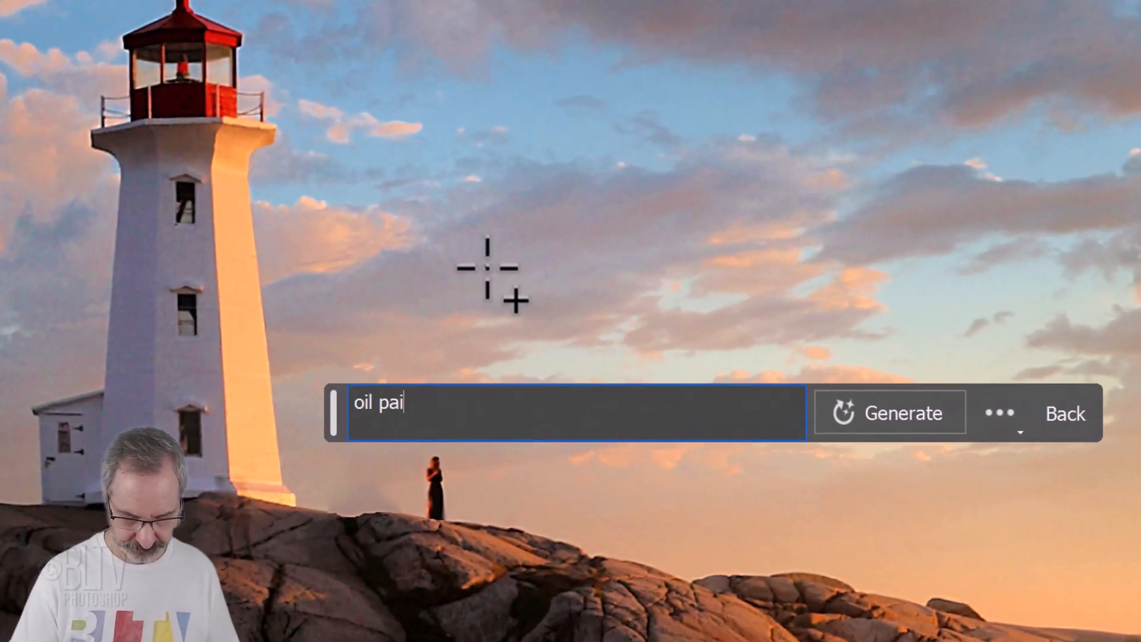
left_click(890, 412)
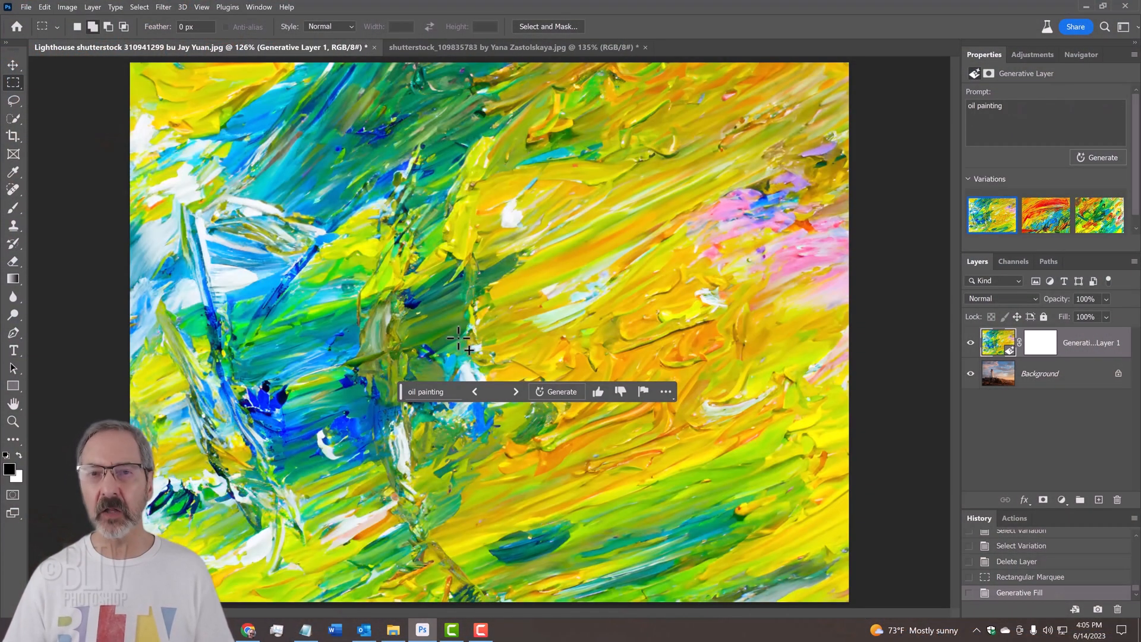
left_click(1046, 215)
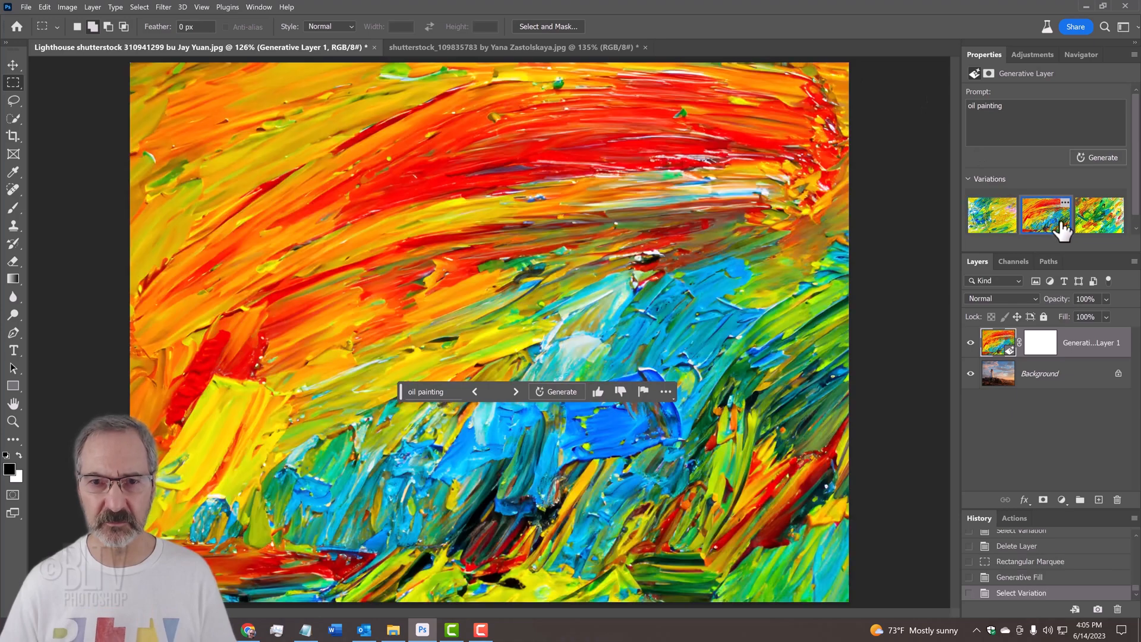
left_click(1099, 215)
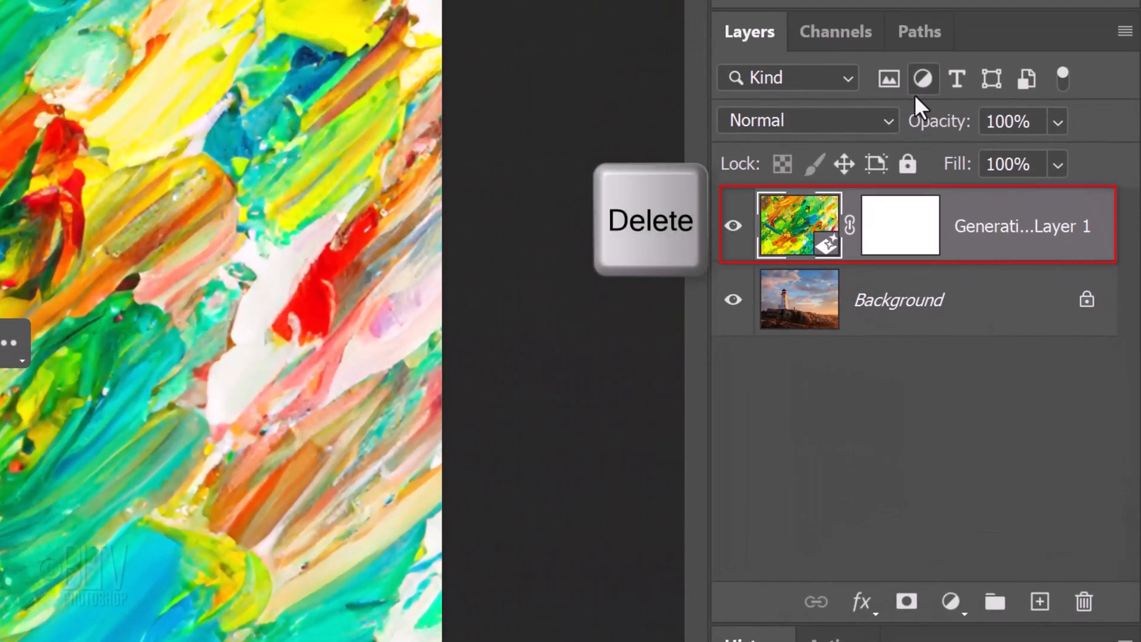
key("Delete")
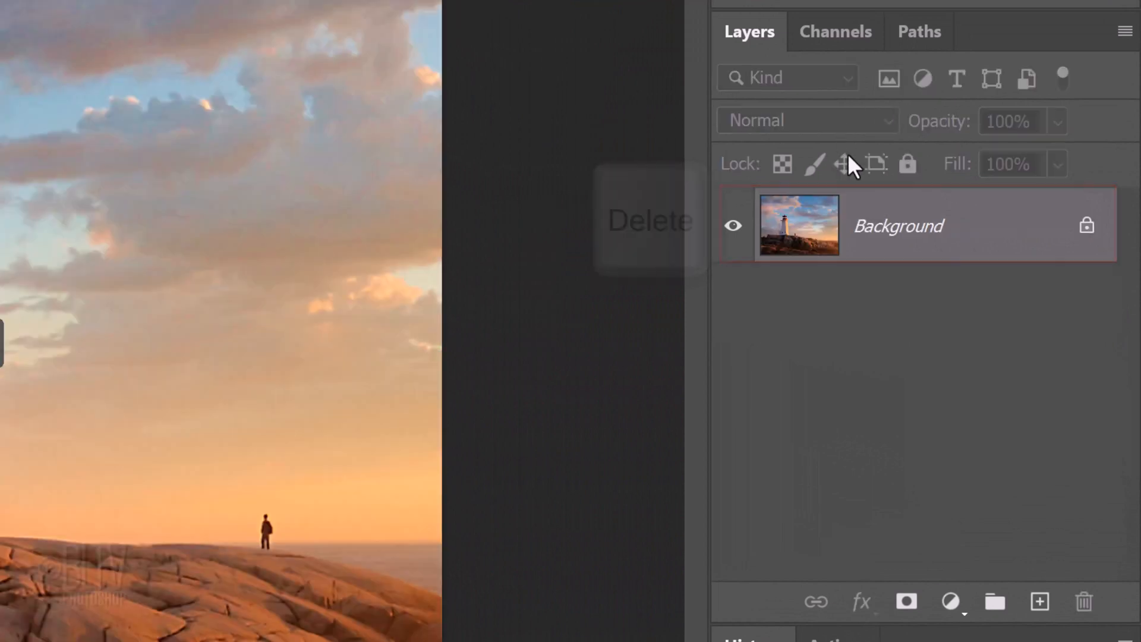
Fill a new Alpha 1 channel with #4d4d4d, load it as a selection, and return to RGB
left_click(836, 33)
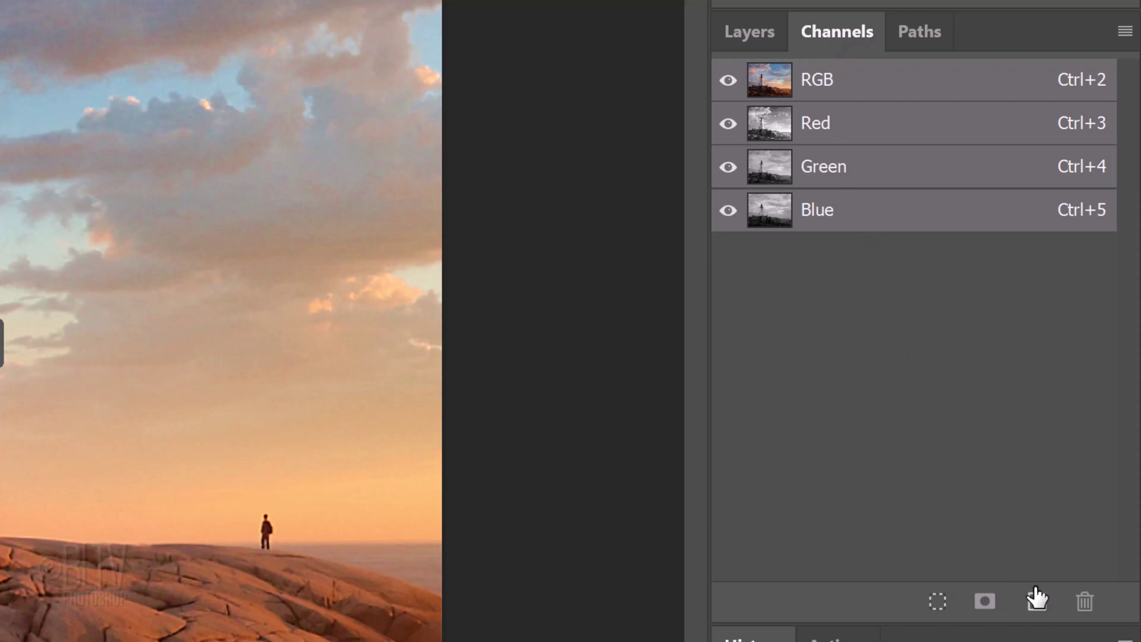
left_click(1036, 602)
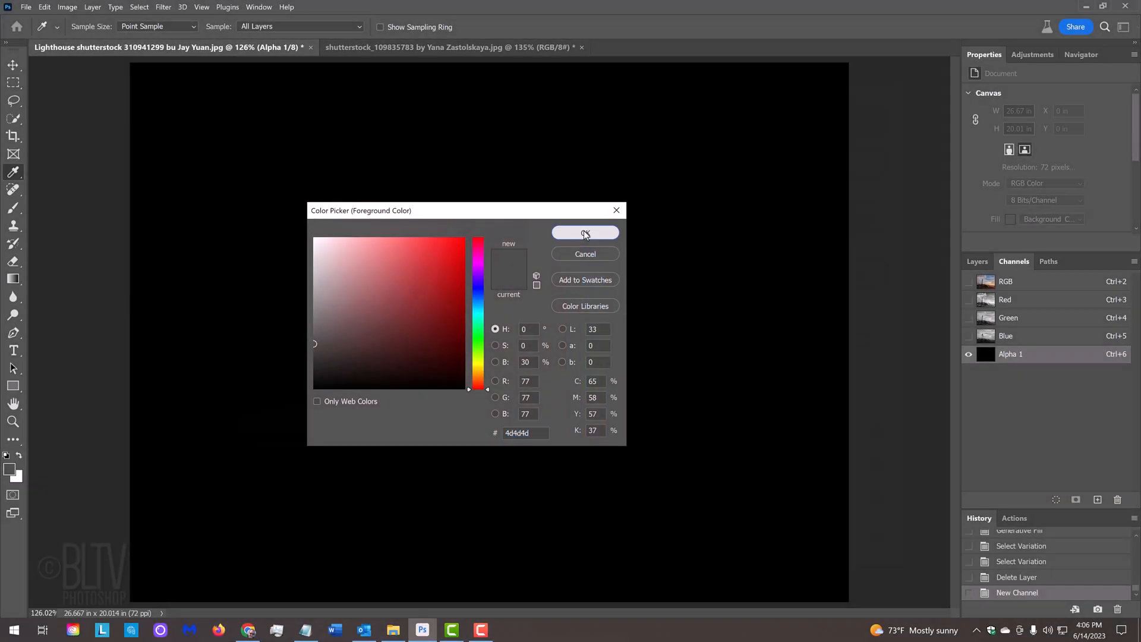
left_click(584, 233)
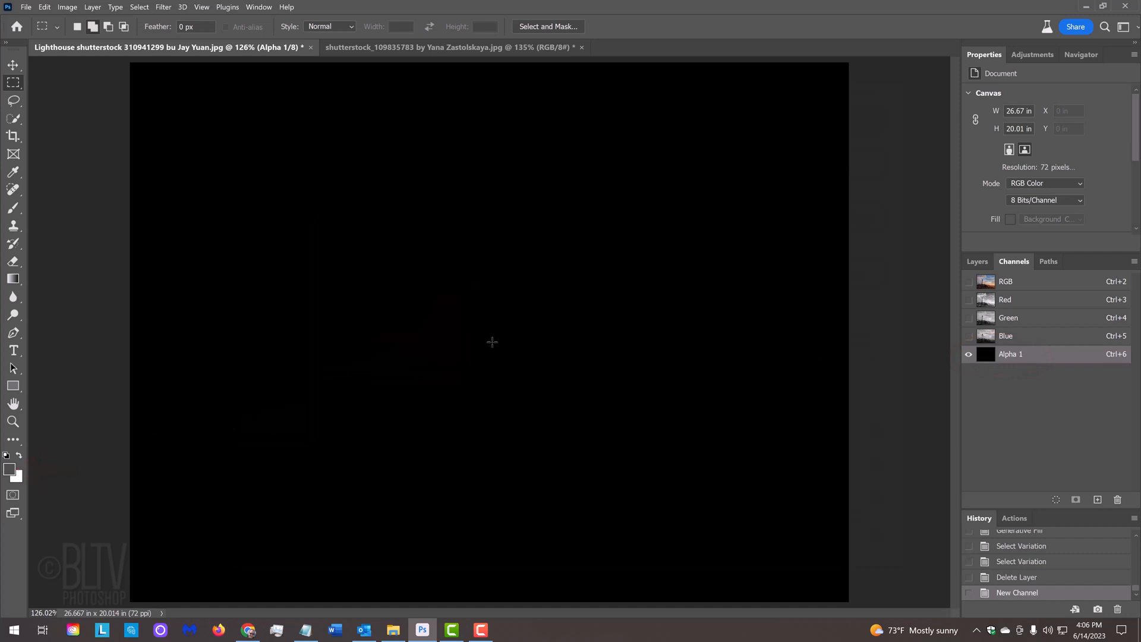
key("Alt+Delete")
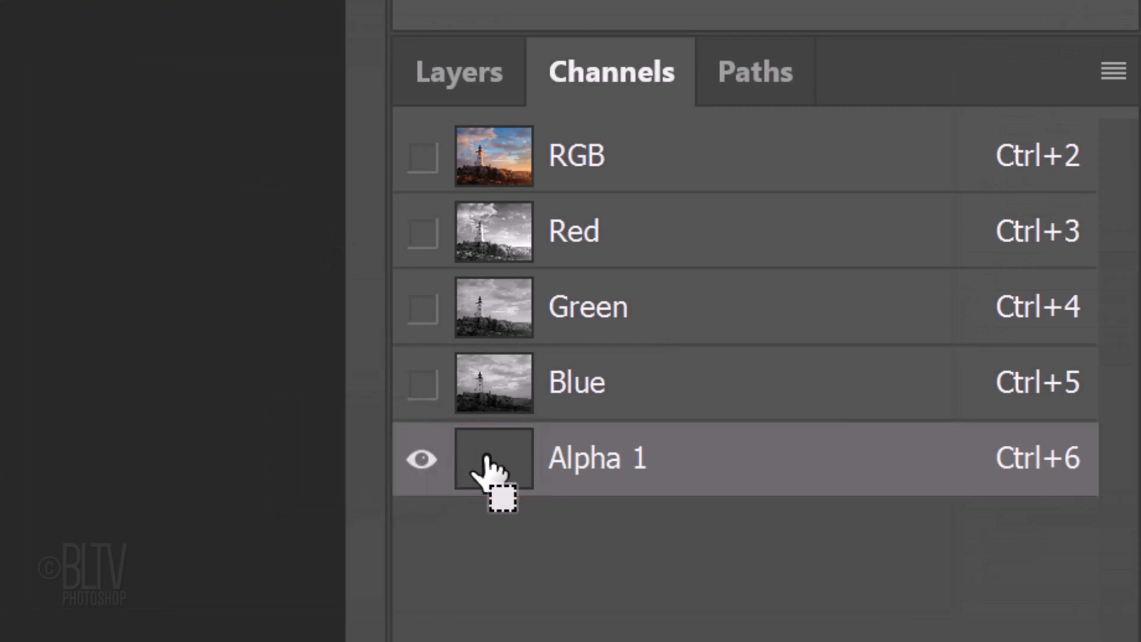
left_click(492, 459)
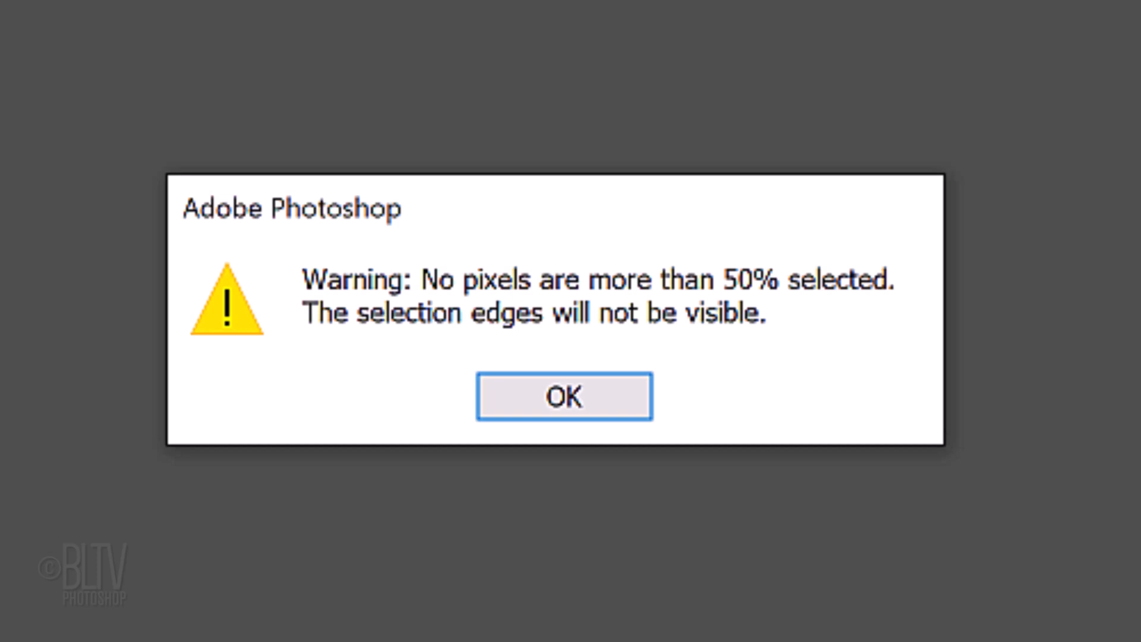
left_click(564, 396)
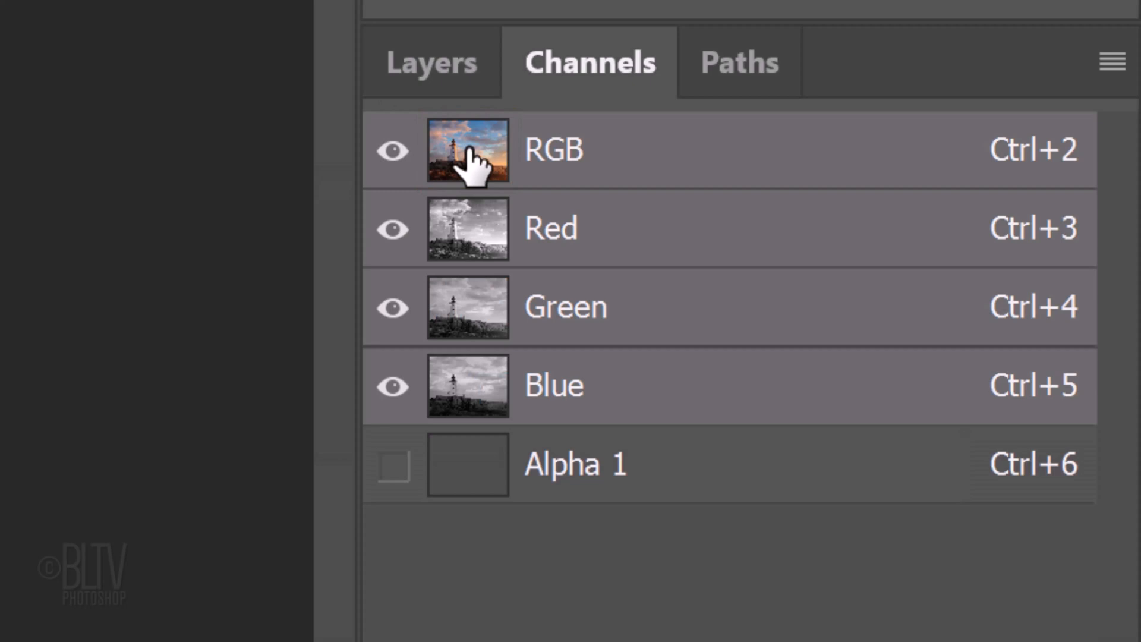
left_click(431, 62)
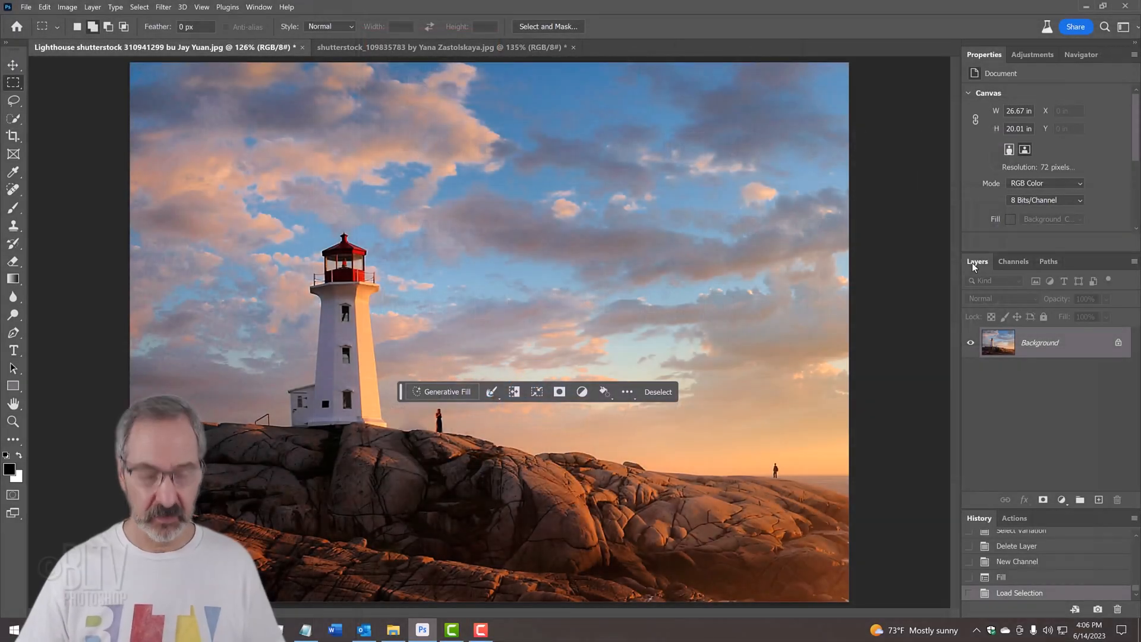
Generate an 'oil painting' fill, regenerate variations, and choose the swirling first variation
left_click(442, 391)
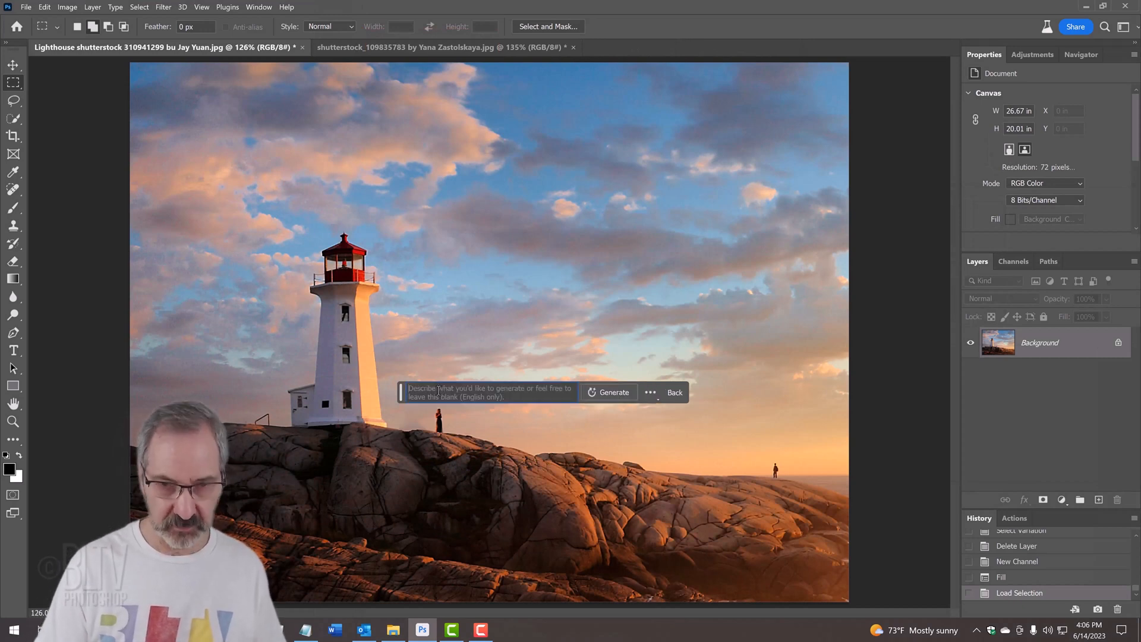
type("oil painting")
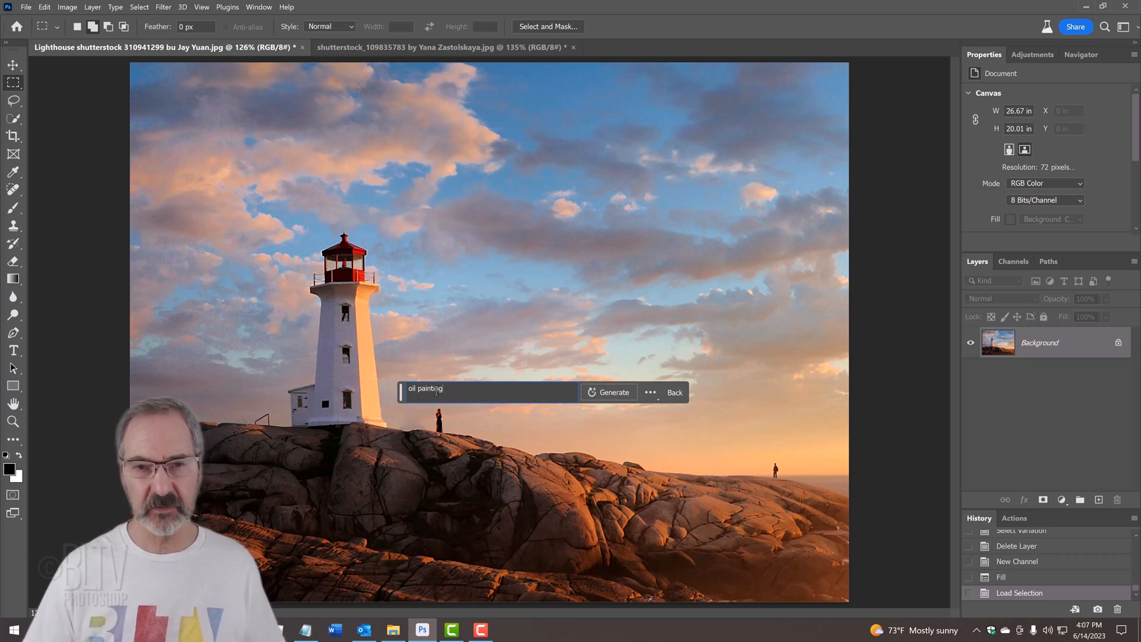
left_click(614, 392)
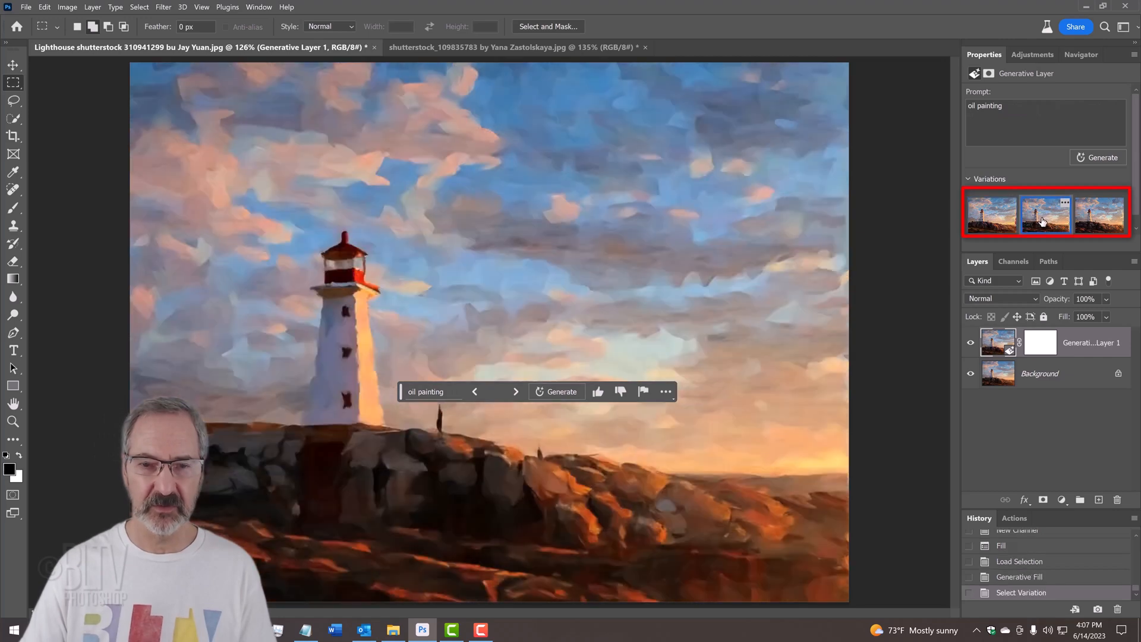
left_click(1098, 214)
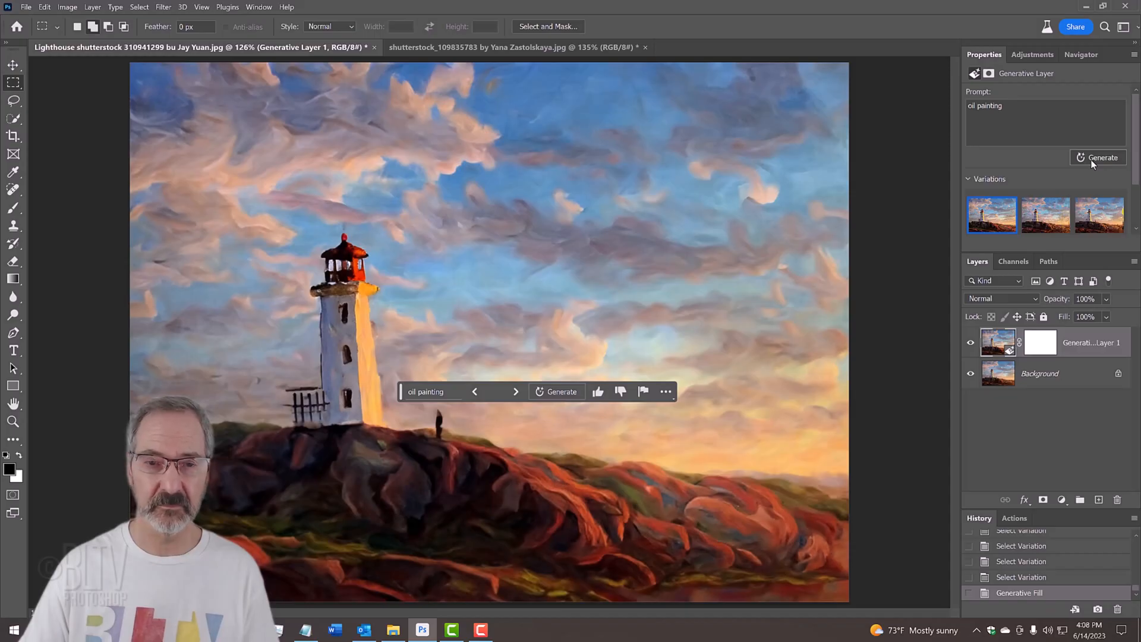
left_click(1045, 215)
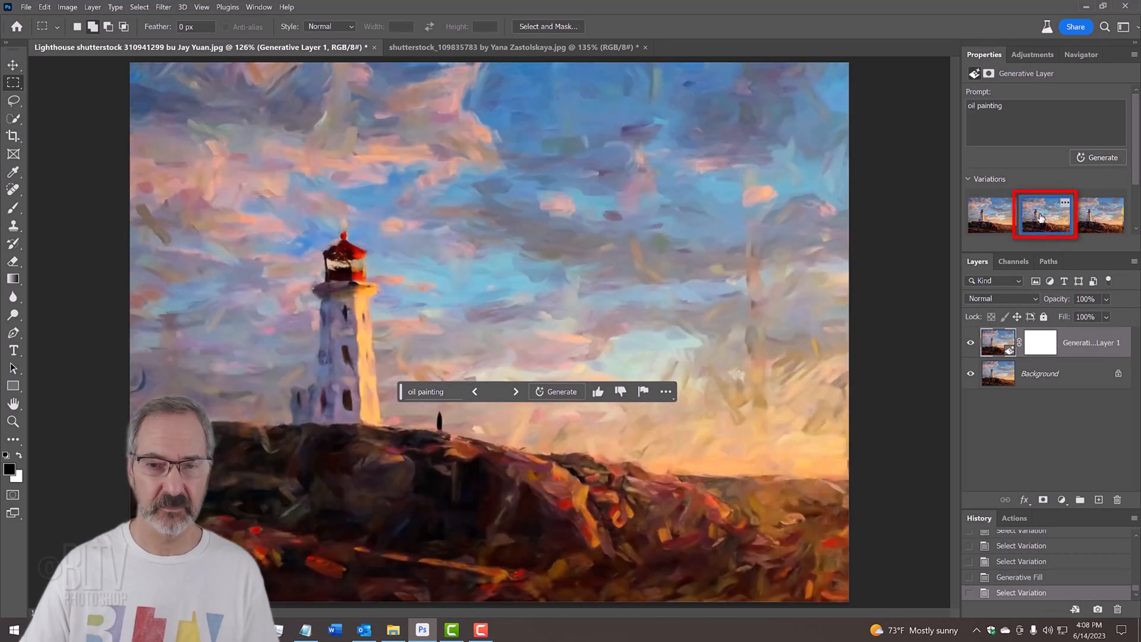
left_click(1100, 214)
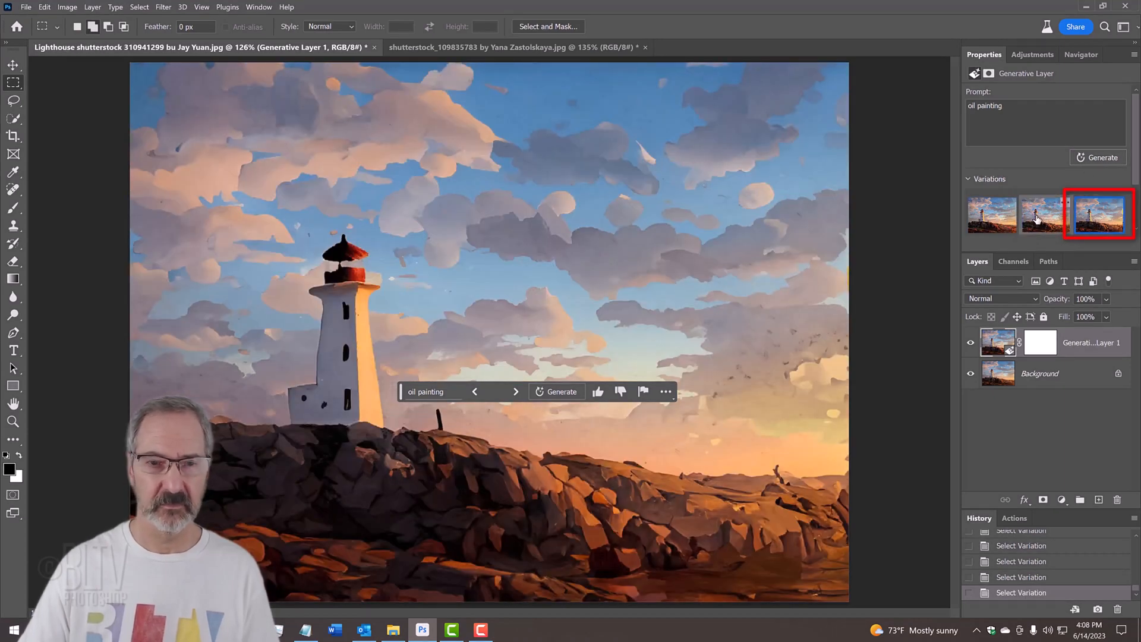
left_click(992, 215)
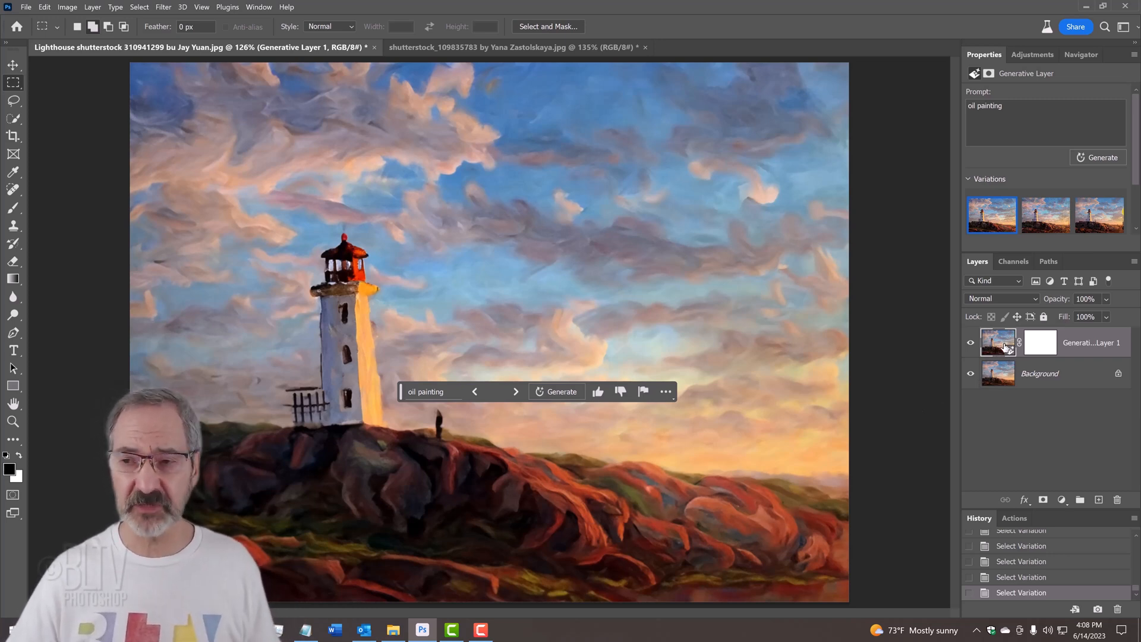
Stamp visible layers into a desaturated Layer 1 and apply Shadows/Highlights with Highlights Amount 35
key("ctrl+alt+shift+e")
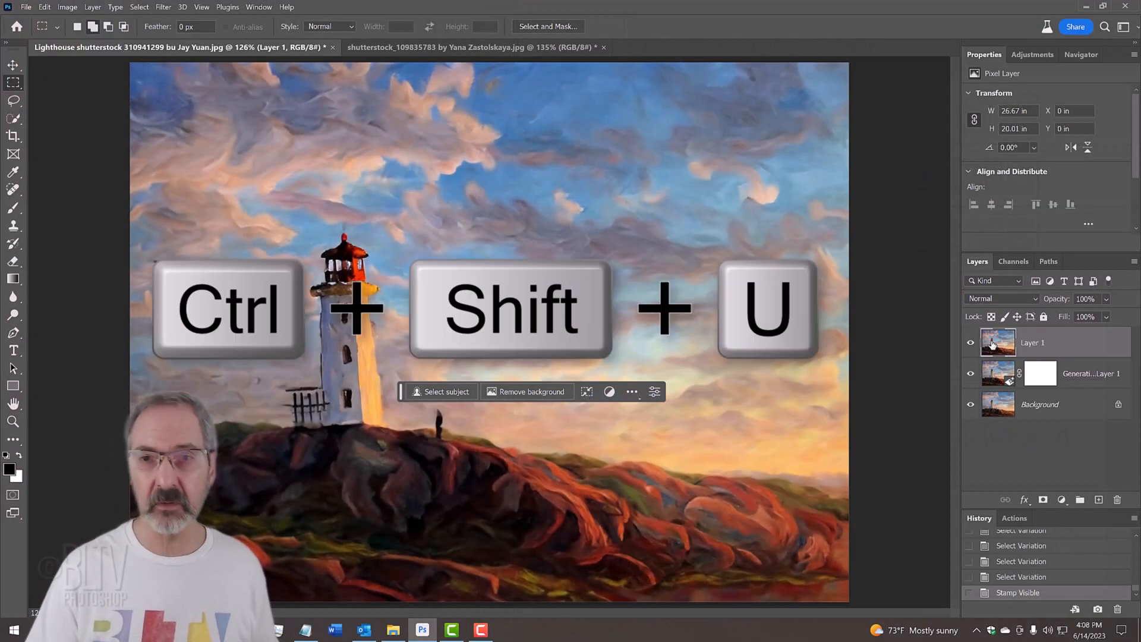
key("Ctrl+Shift+U")
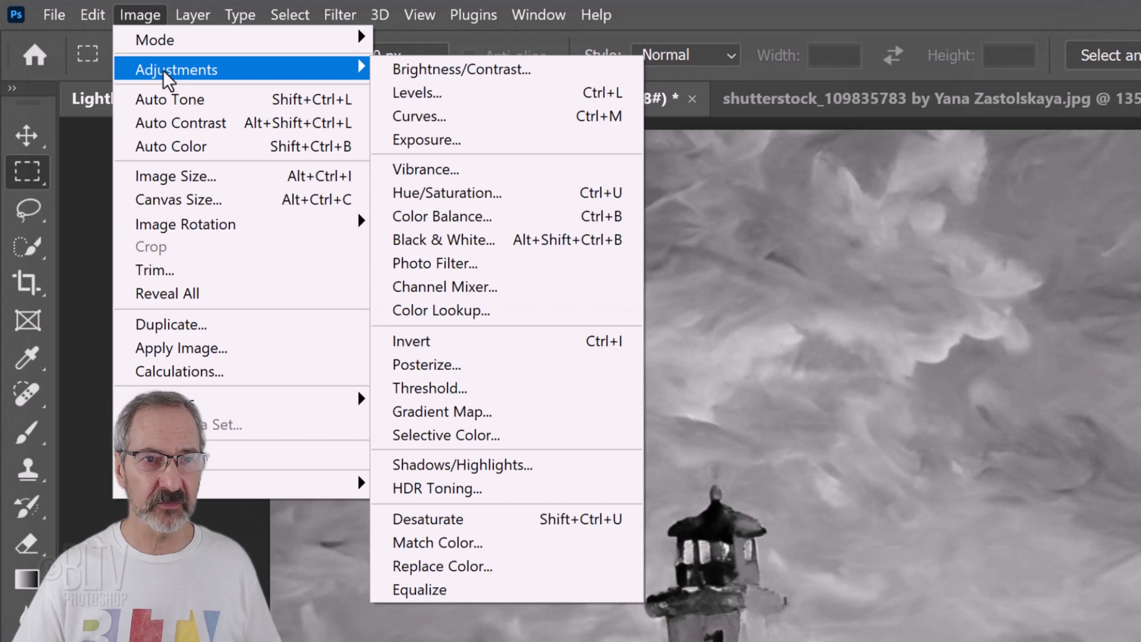
mouse_move(473, 475)
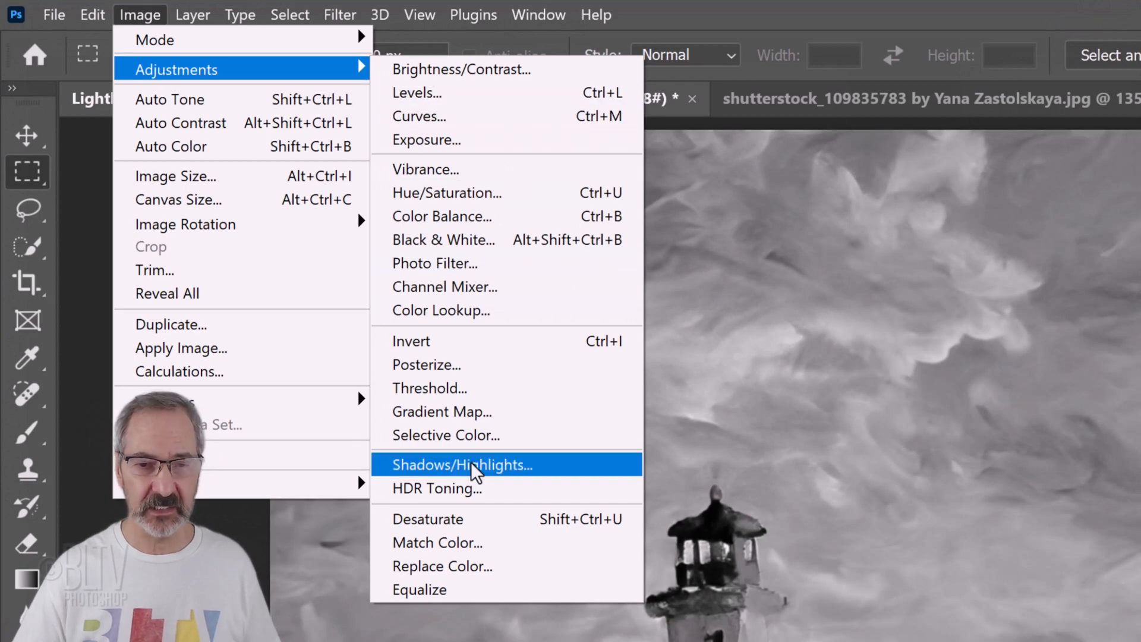
left_click(463, 464)
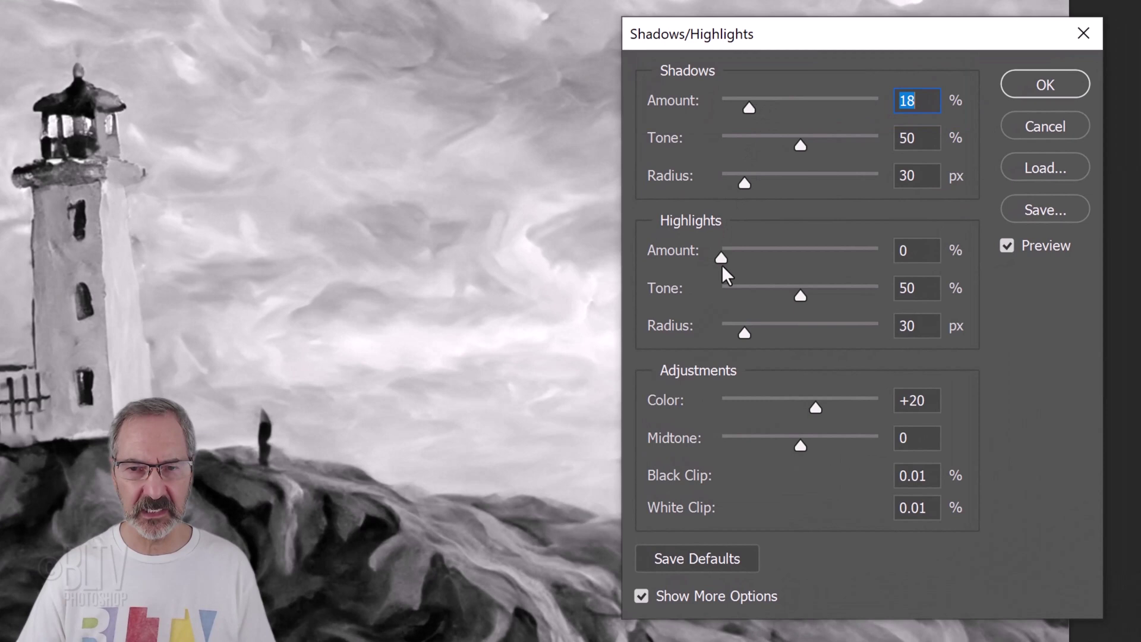
left_click_drag(720, 258, 763, 257)
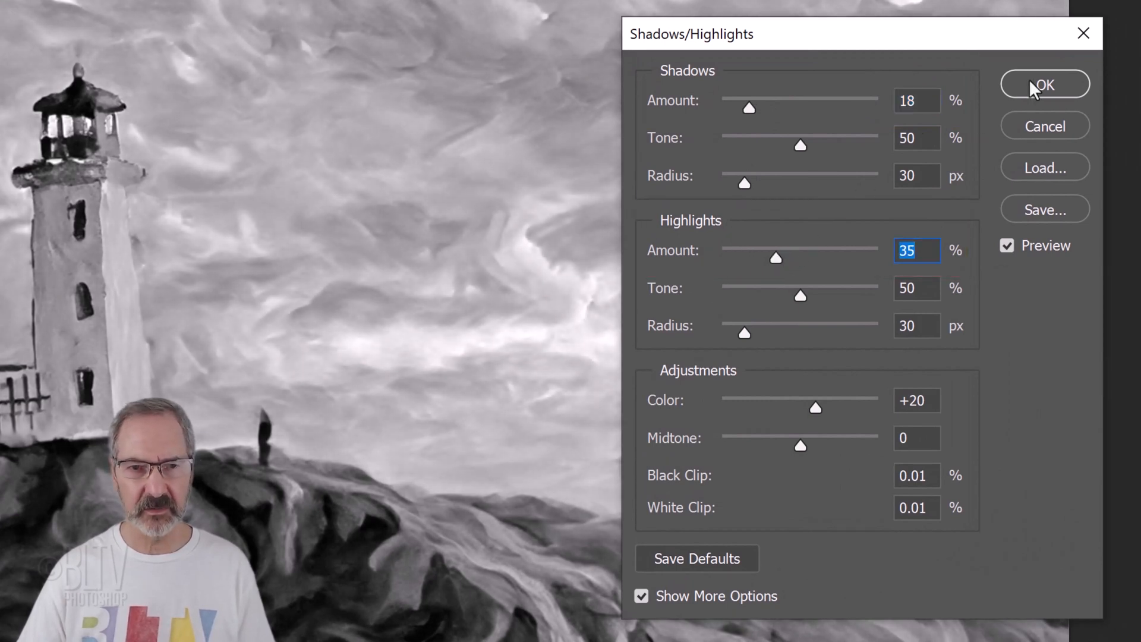
left_click(1046, 83)
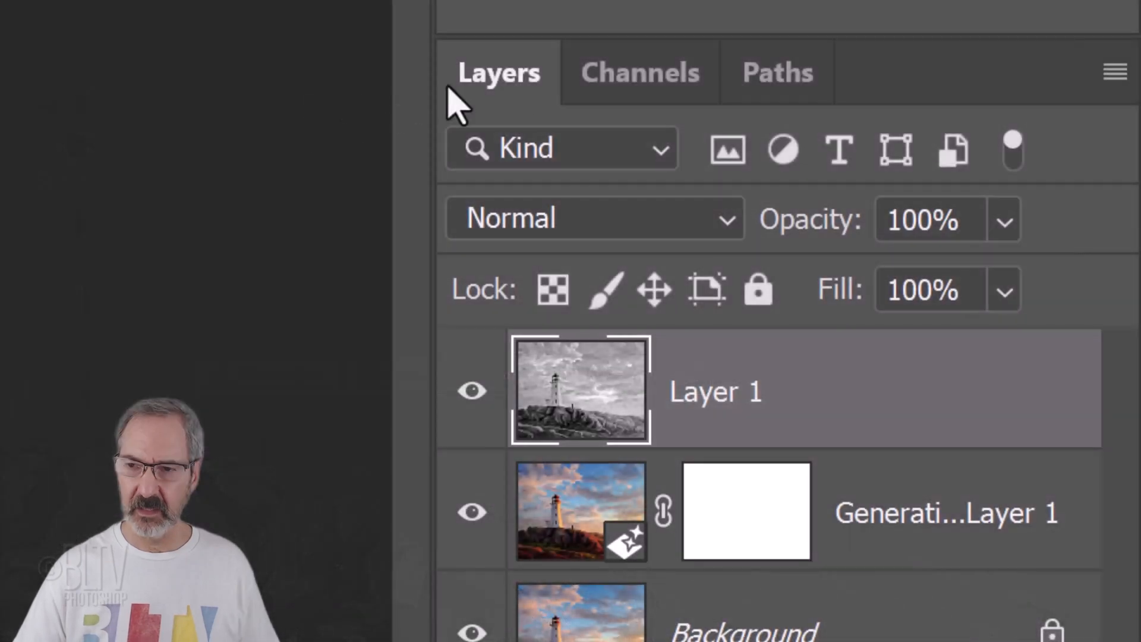
Load the RGB luminosity selection, invert it, delete Layer 1's darker pixels, and deselect
left_click(642, 72)
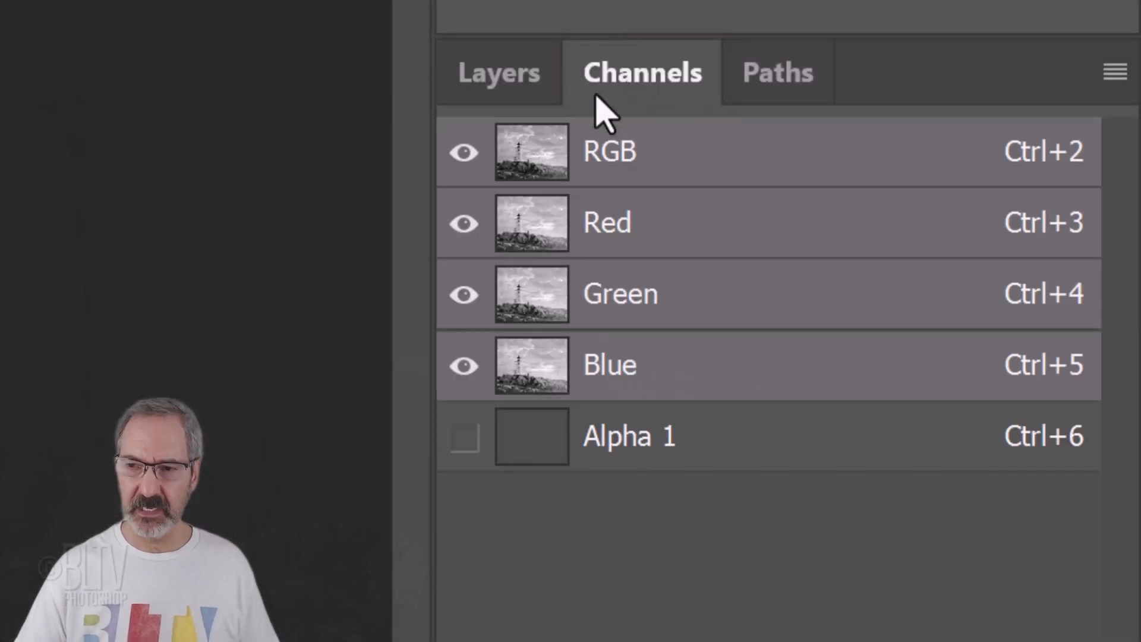
left_click(525, 154)
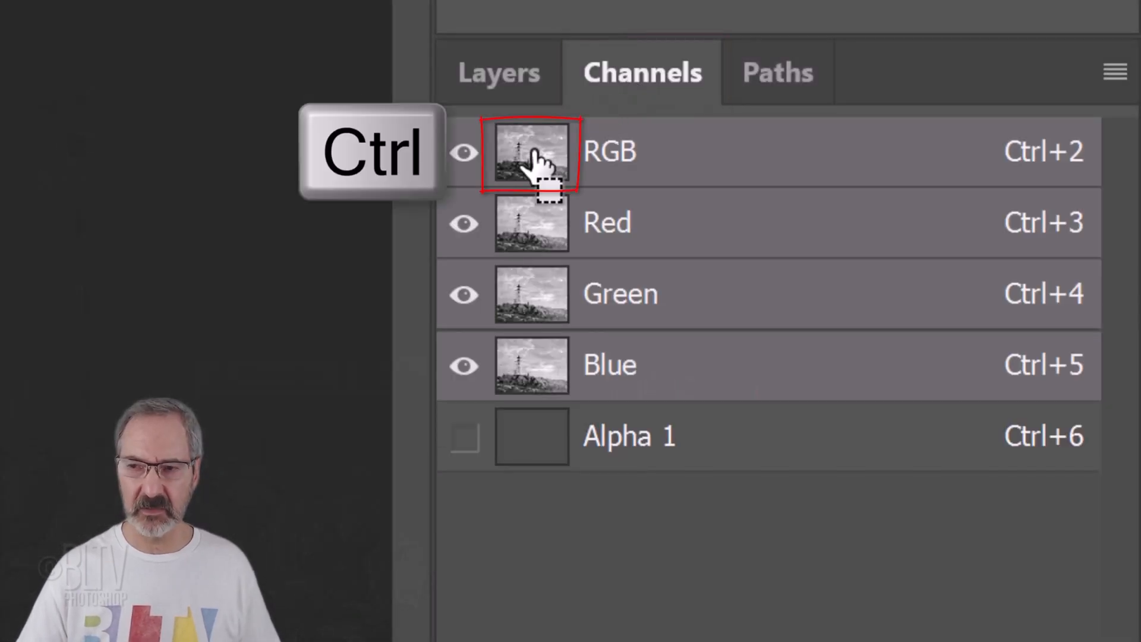
left_click(524, 152)
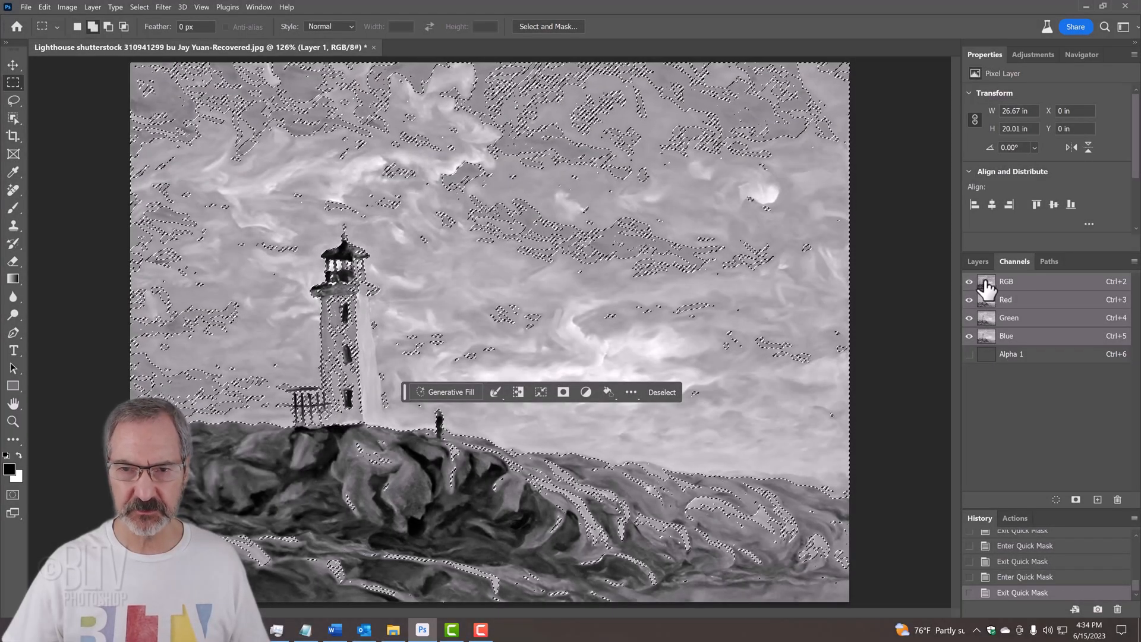
left_click(977, 261)
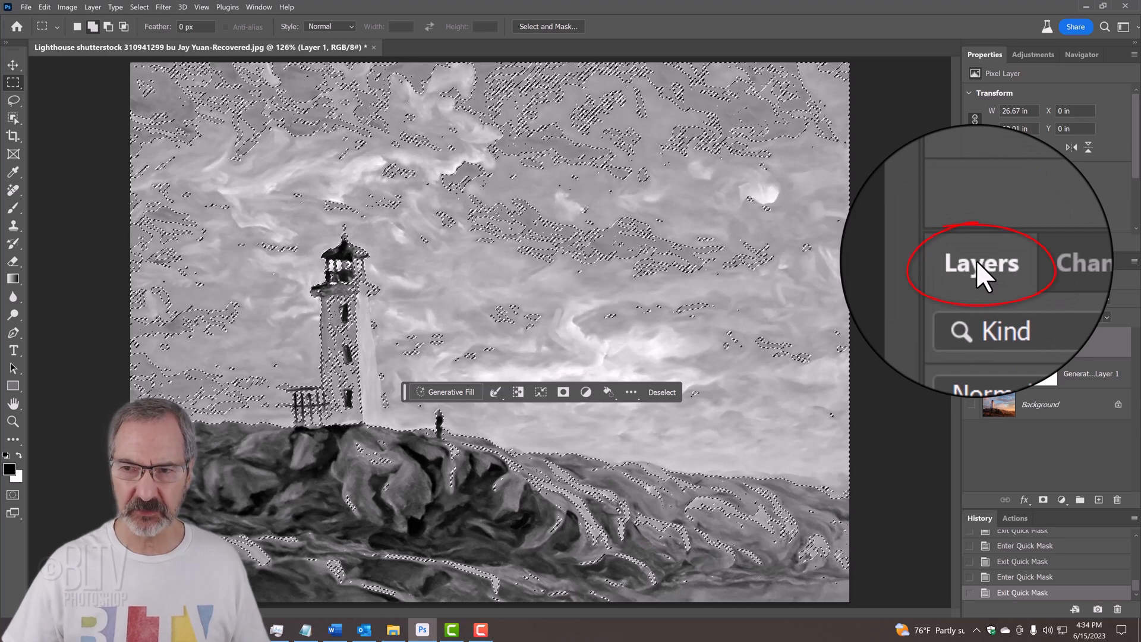
left_click(978, 261)
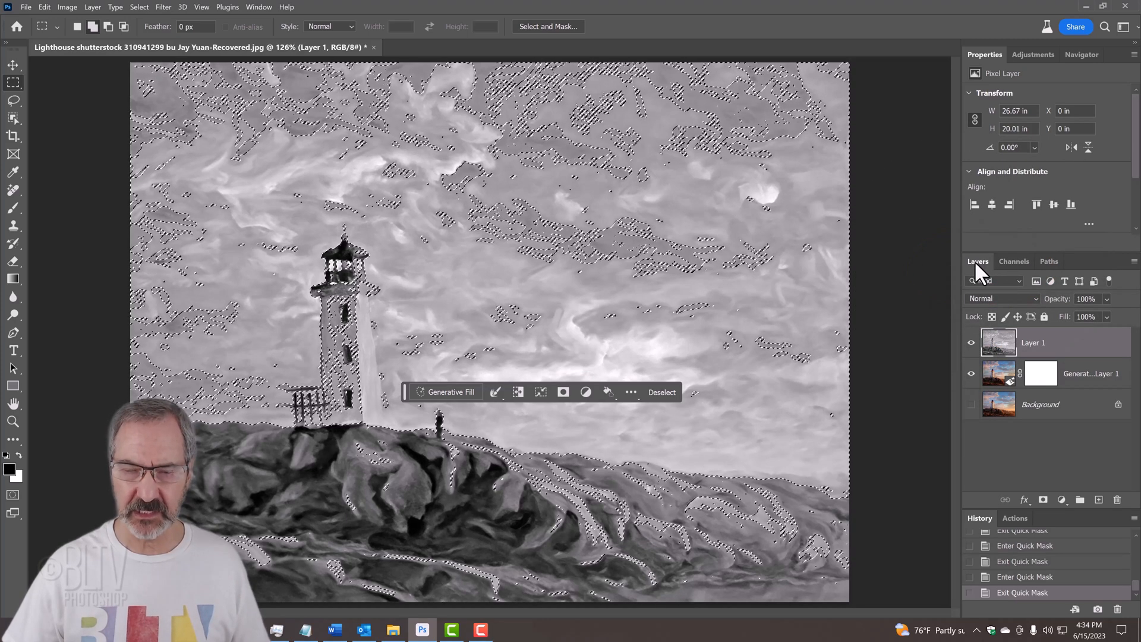
key("Ctrl+Shift+I")
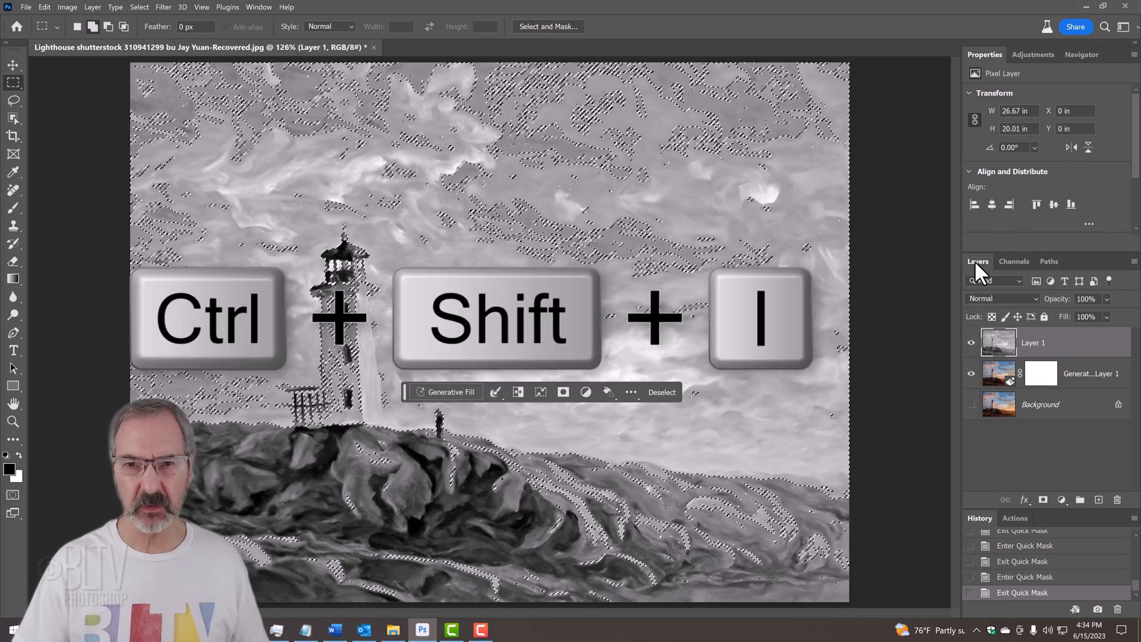
key("ctrl+shift+i")
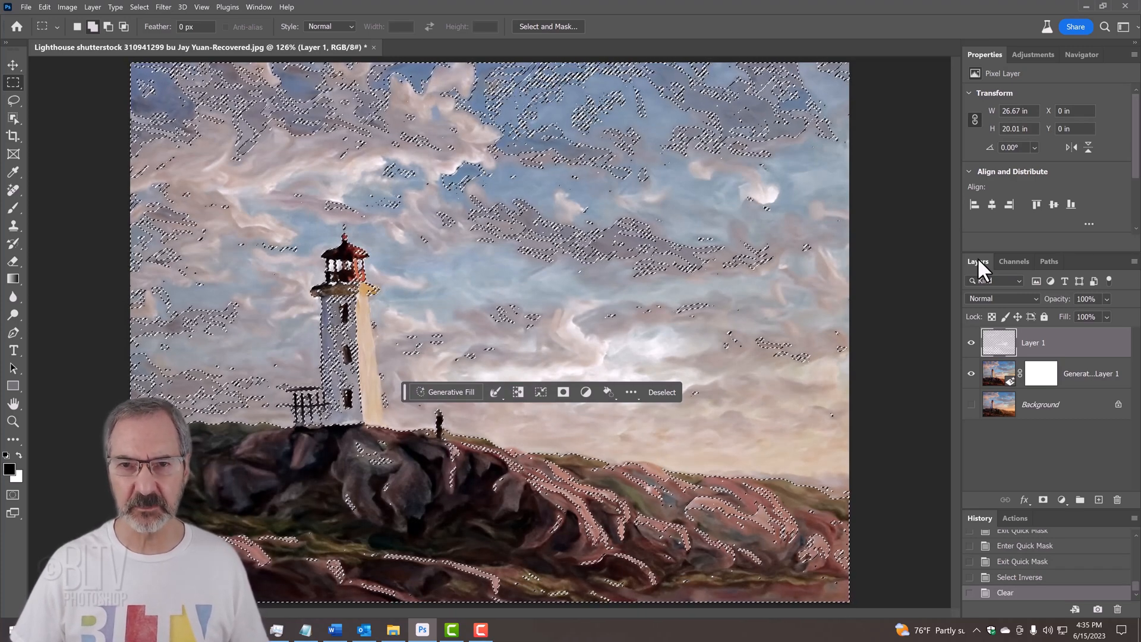
key("Ctrl+D")
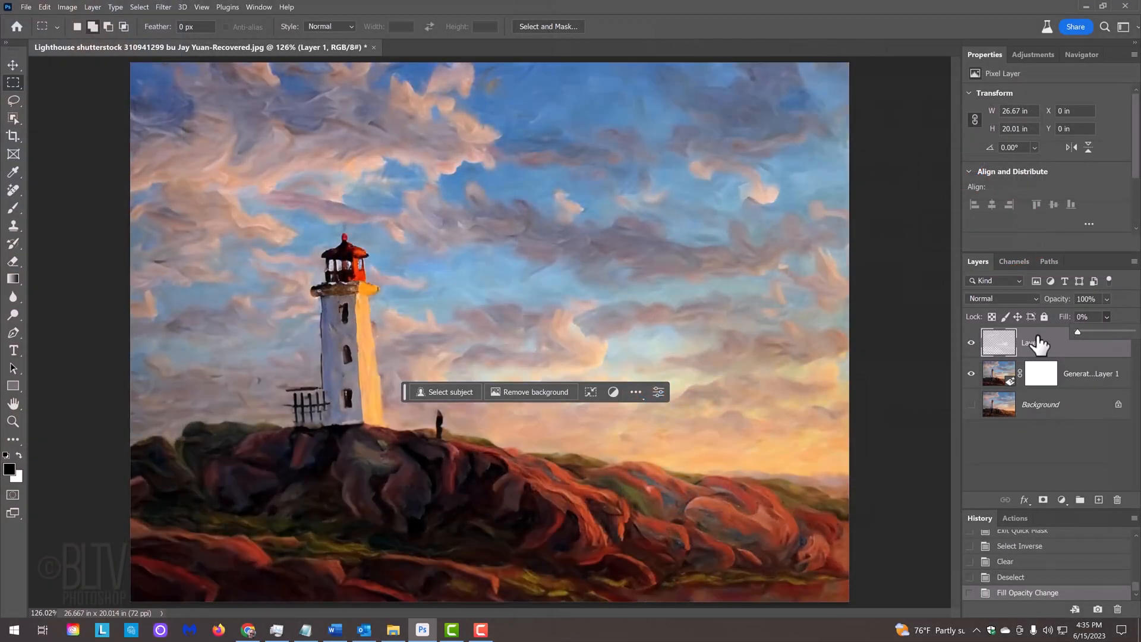
mouse_move(1040, 345)
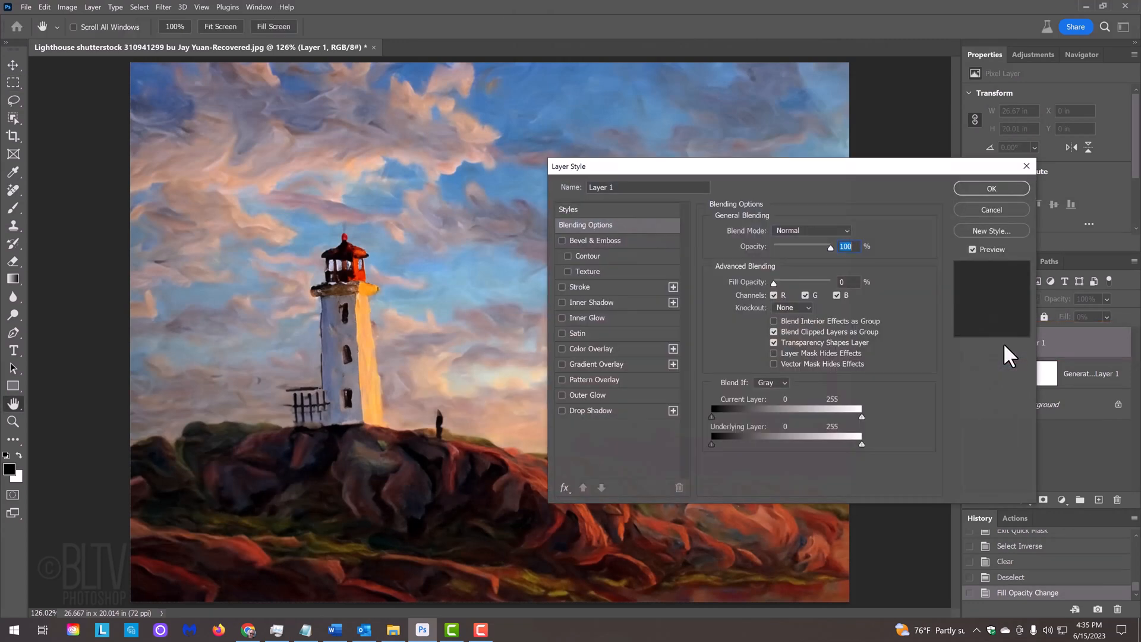
Enable Bevel & Emboss in Layer 1's Layer Style
left_click(561, 241)
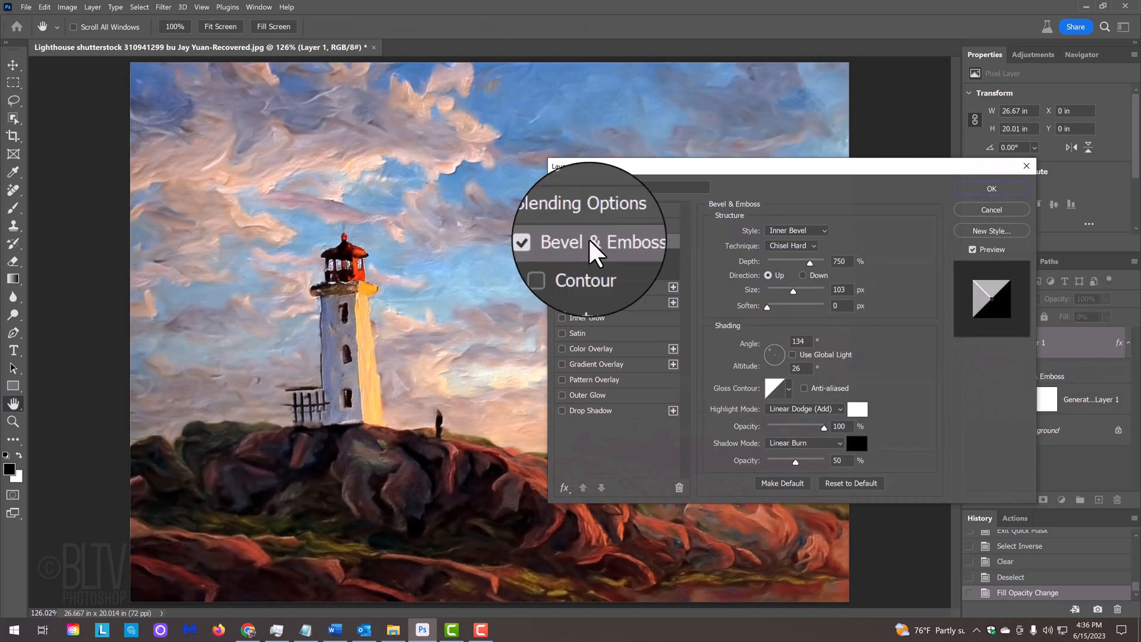